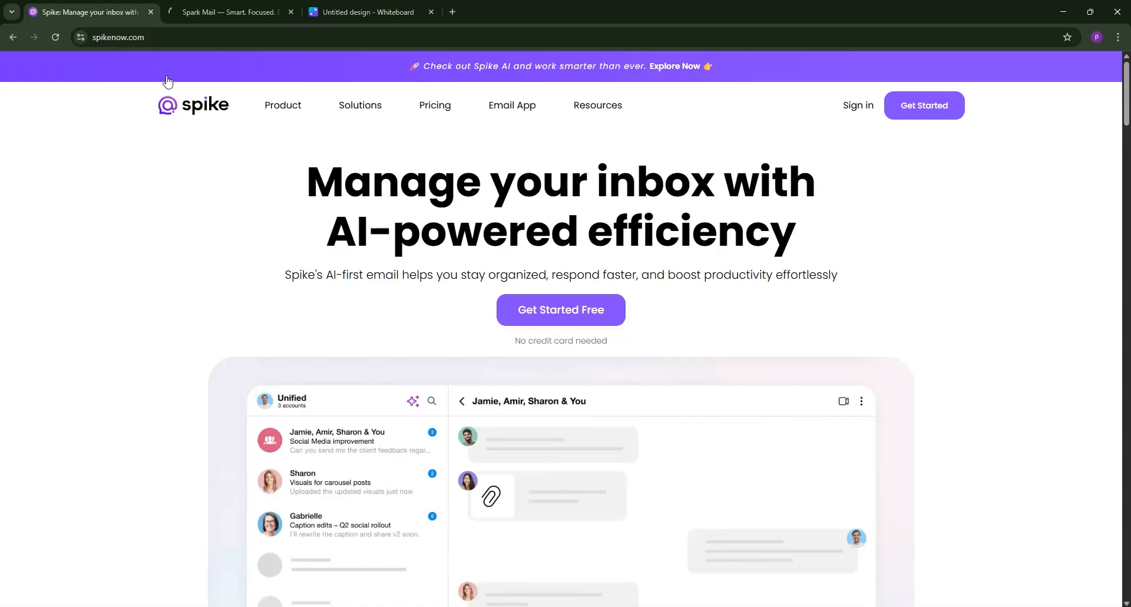
Scroll the spikenow.com homepage to its footer, then switch to the Spark Mail tab
{"action": "scroll", "scroll_direction": "down", "scroll_amount": 3}
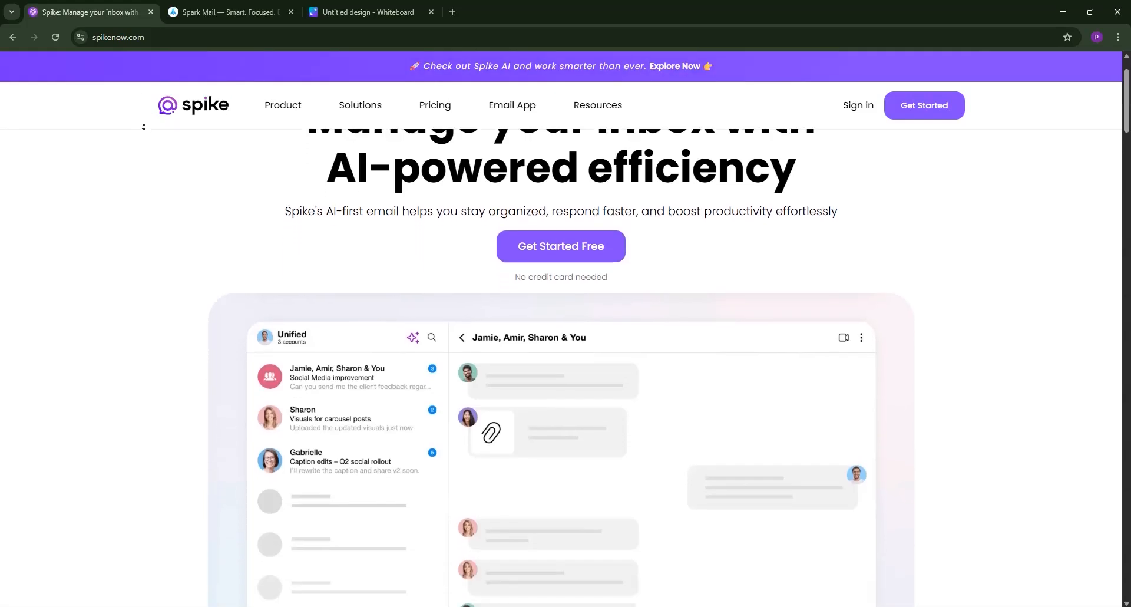
{"action": "scroll", "scroll_direction": "down", "scroll_amount": 3}
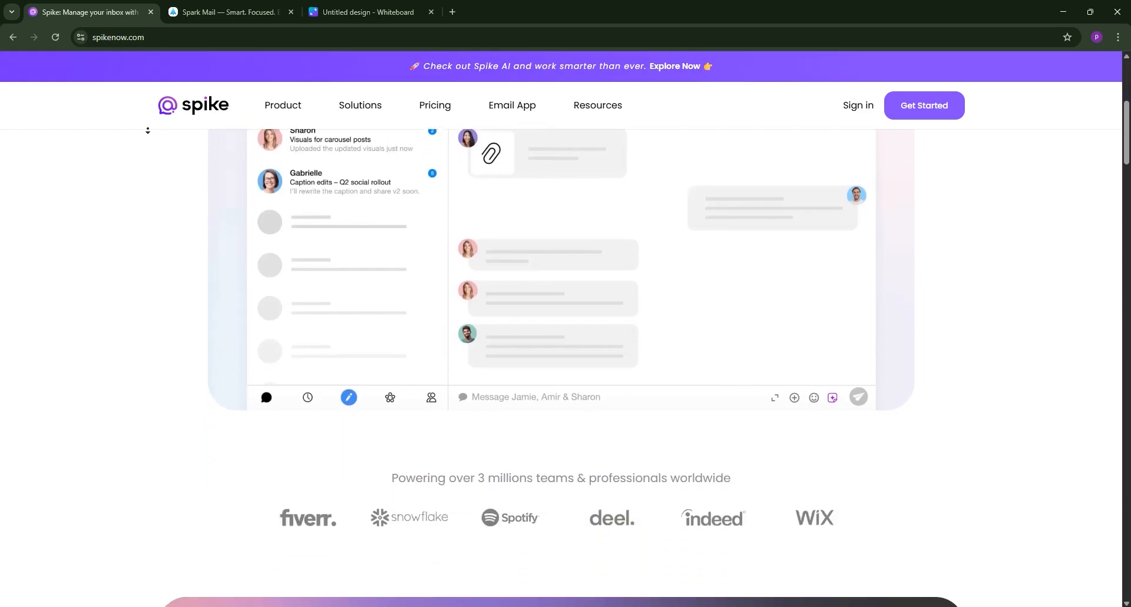
{"action": "scroll", "scroll_direction": "down", "scroll_amount": 3}
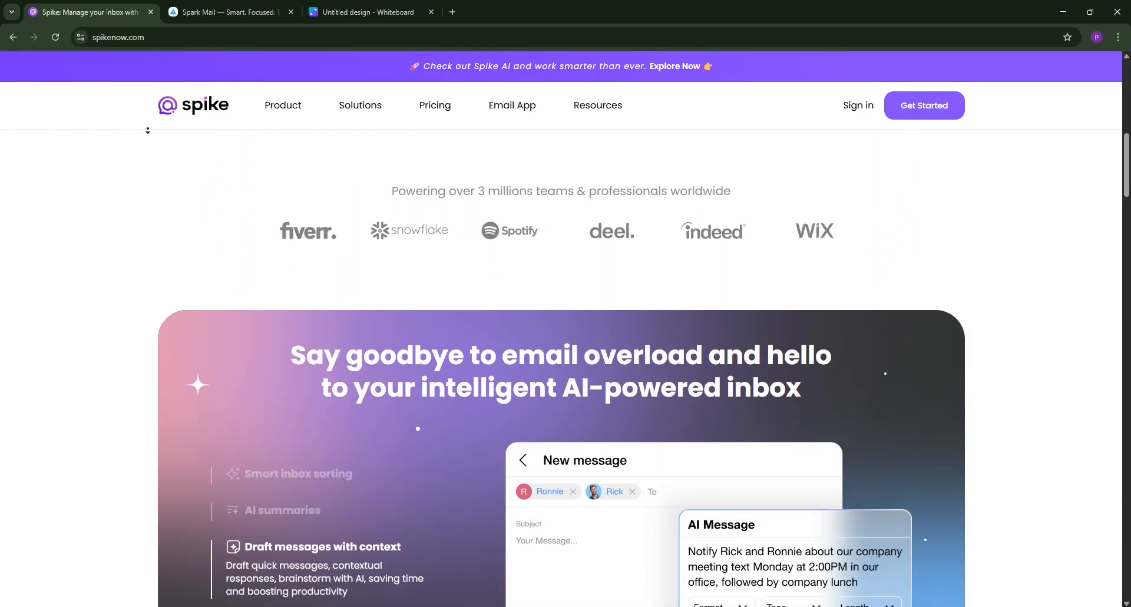
{"action": "scroll", "scroll_direction": "down", "scroll_amount": 3}
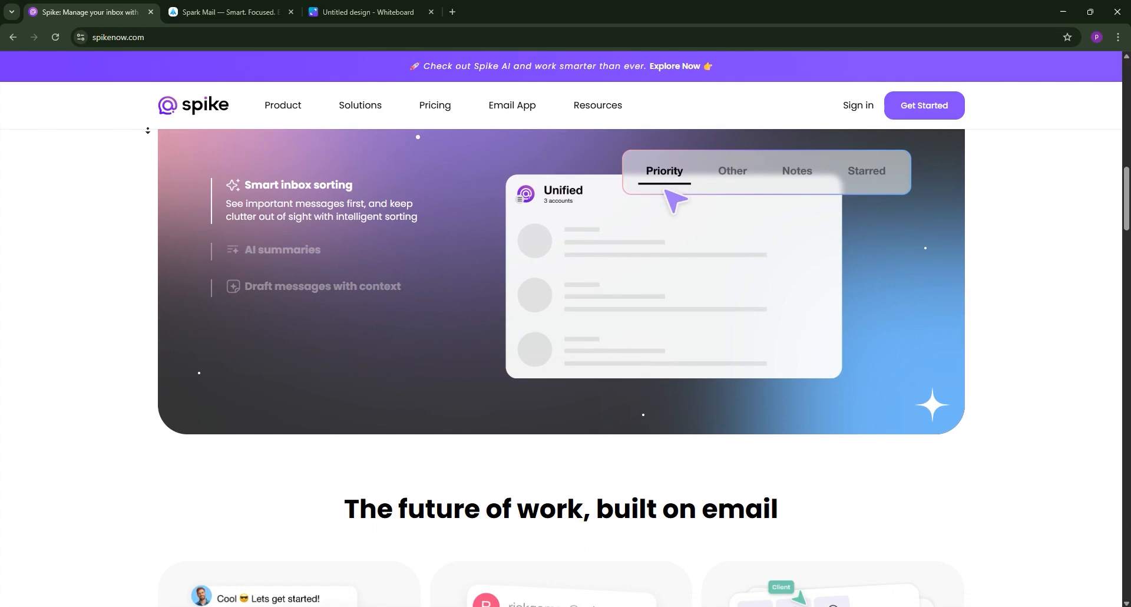
{"action": "scroll", "scroll_direction": "down", "scroll_amount": 3}
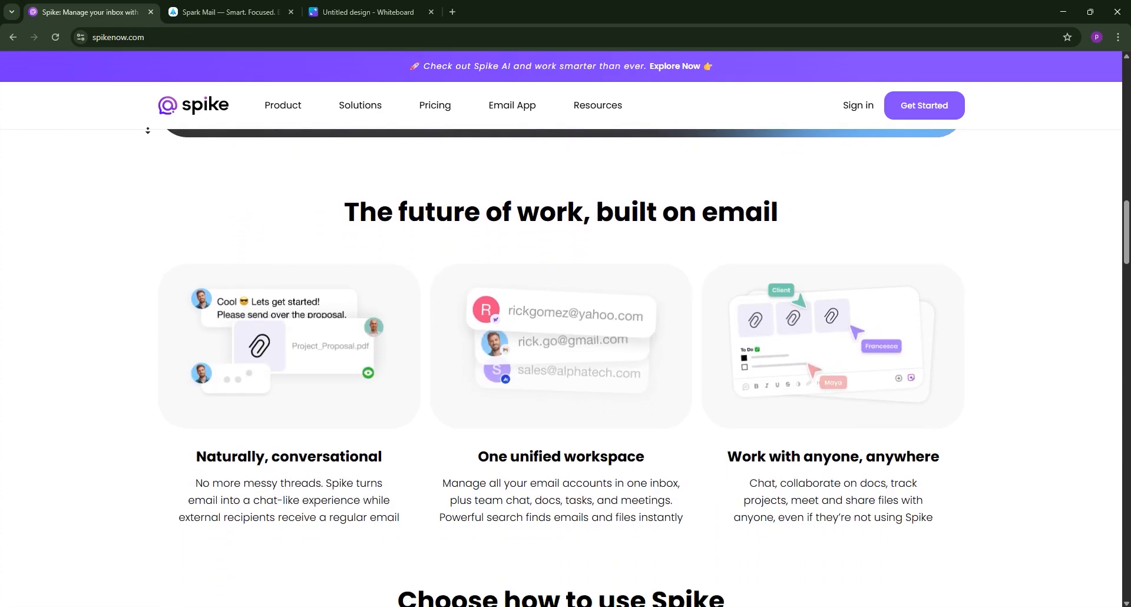
{"action": "scroll", "scroll_direction": "down", "scroll_amount": 3}
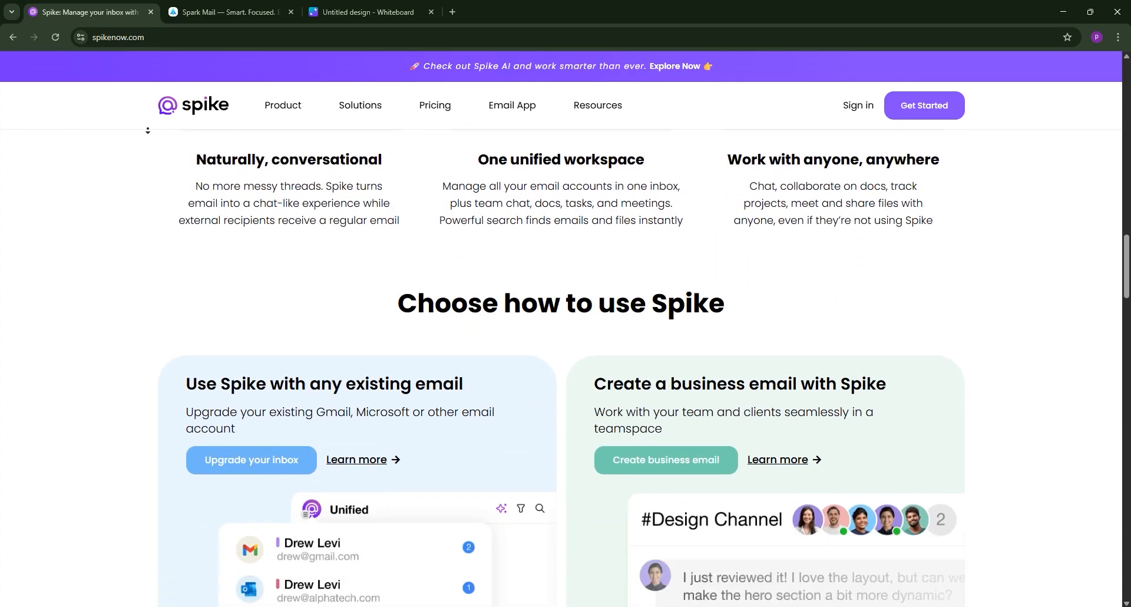
{"action": "scroll", "scroll_direction": "down", "scroll_amount": 3}
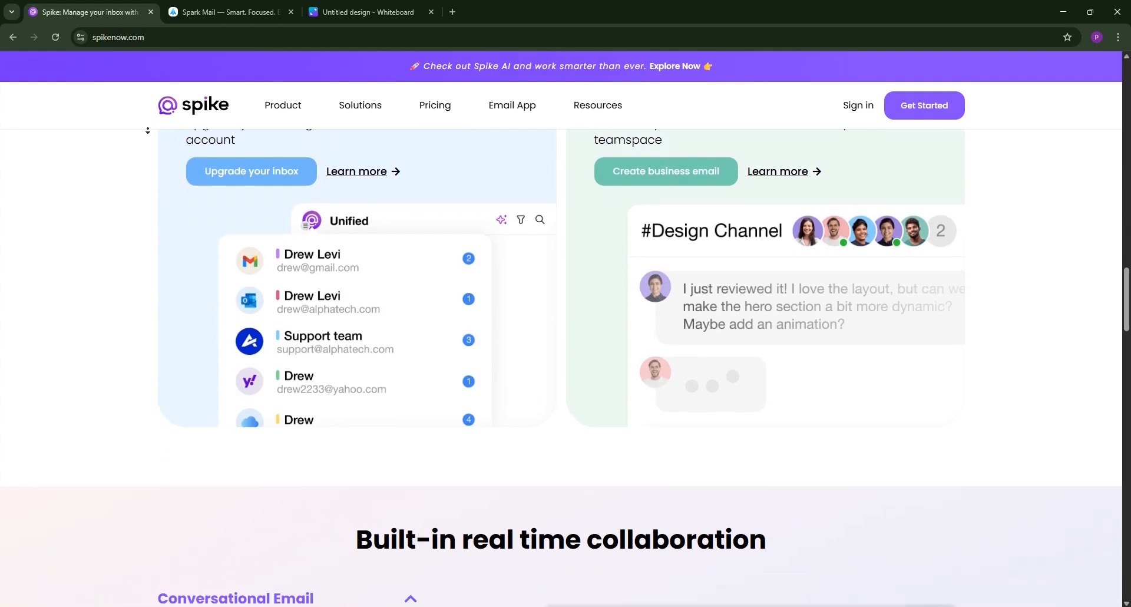
{"action": "scroll", "scroll_direction": "down", "scroll_amount": 3}
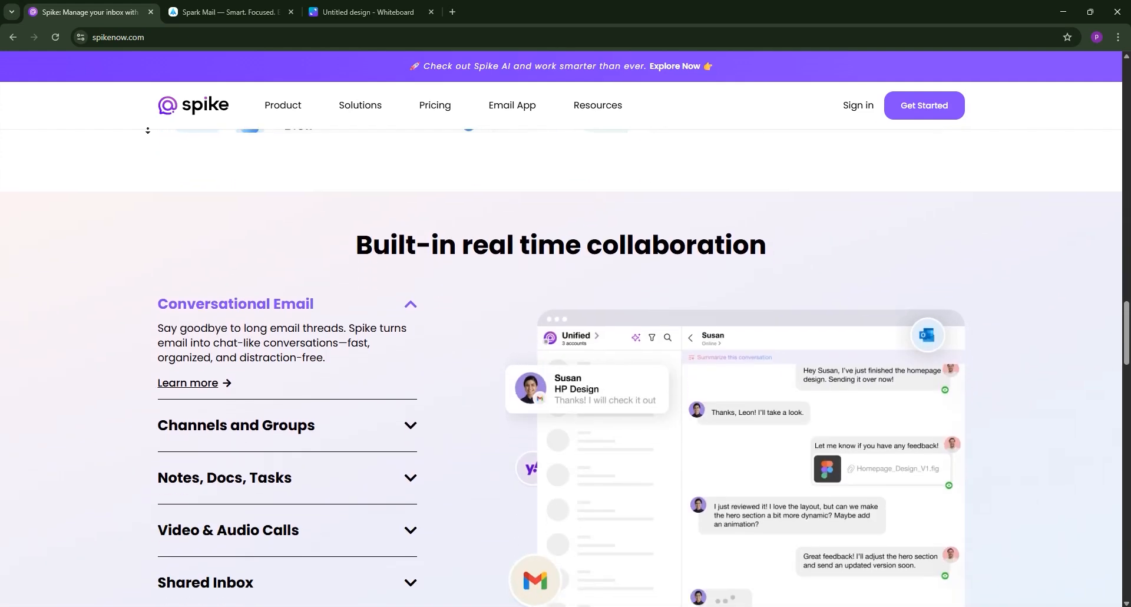
{"action": "scroll", "scroll_direction": "down", "scroll_amount": 3}
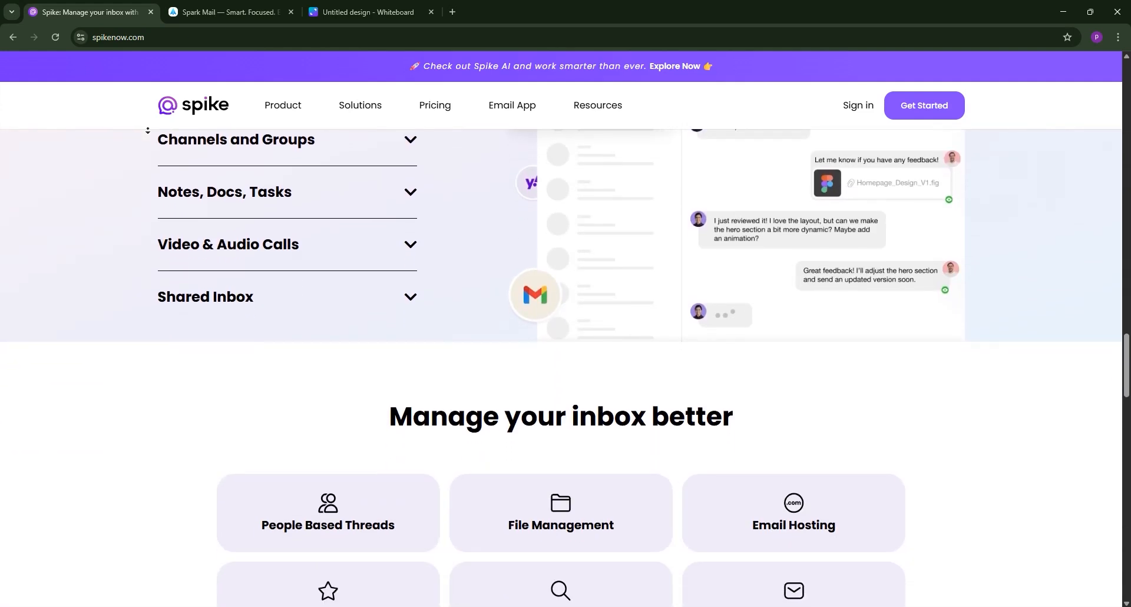
{"action": "scroll", "scroll_direction": "down", "scroll_amount": 3}
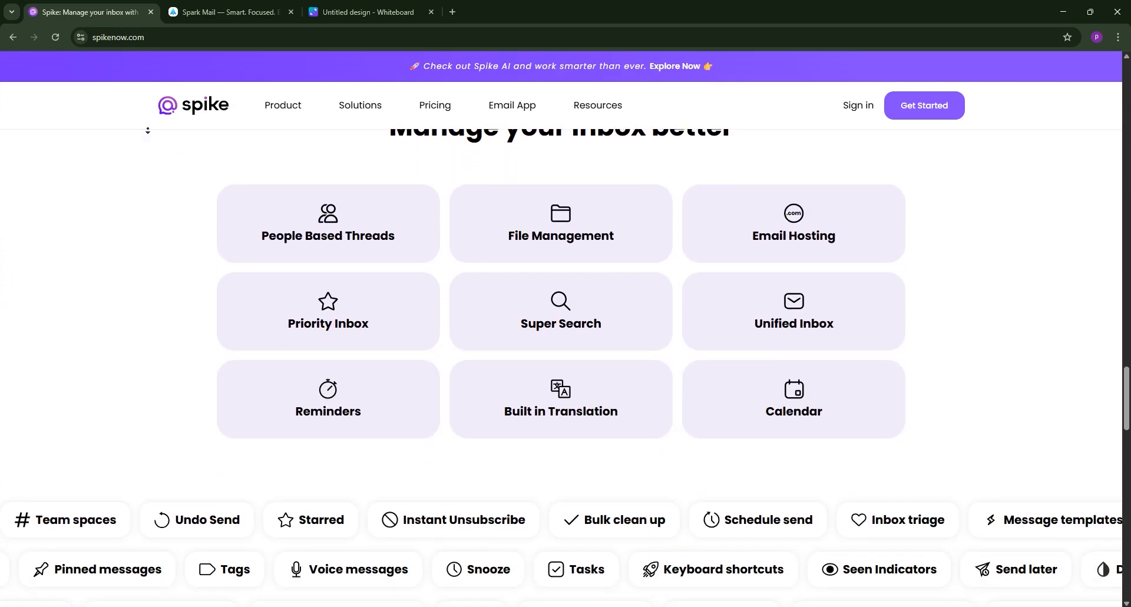
{"action": "scroll", "scroll_direction": "down", "scroll_amount": 3}
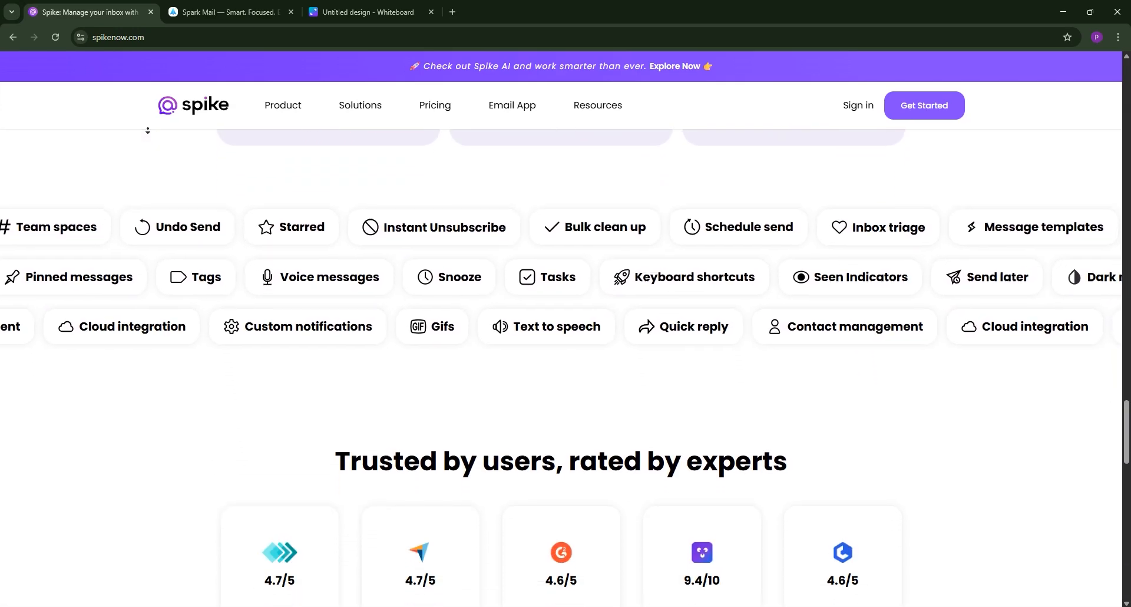
{"action": "scroll", "scroll_direction": "down", "scroll_amount": 3}
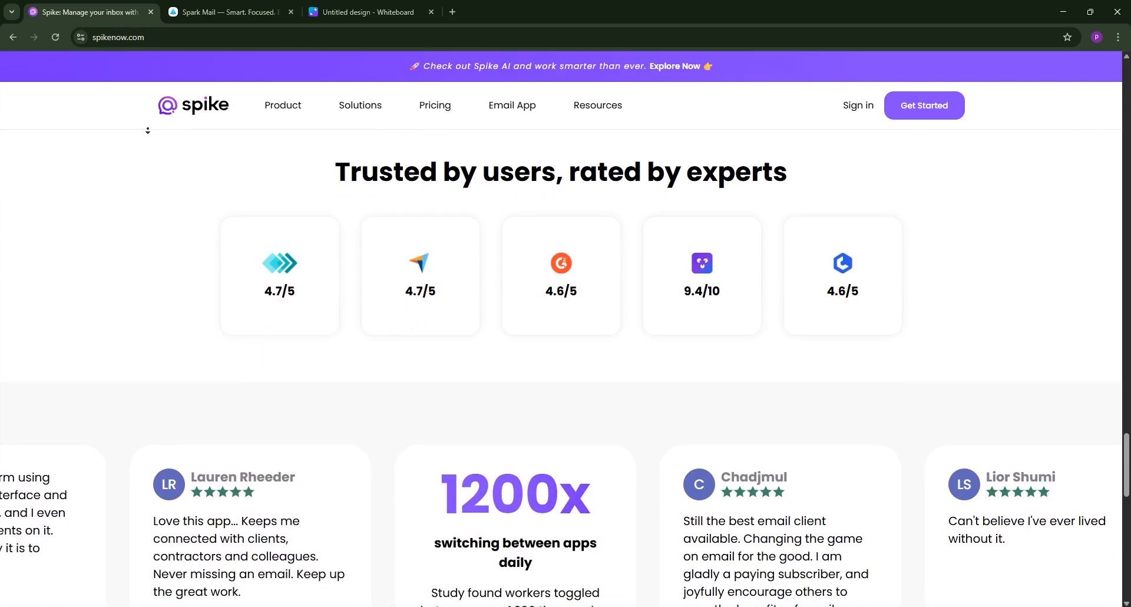
{"action": "scroll", "scroll_direction": "down", "scroll_amount": 3}
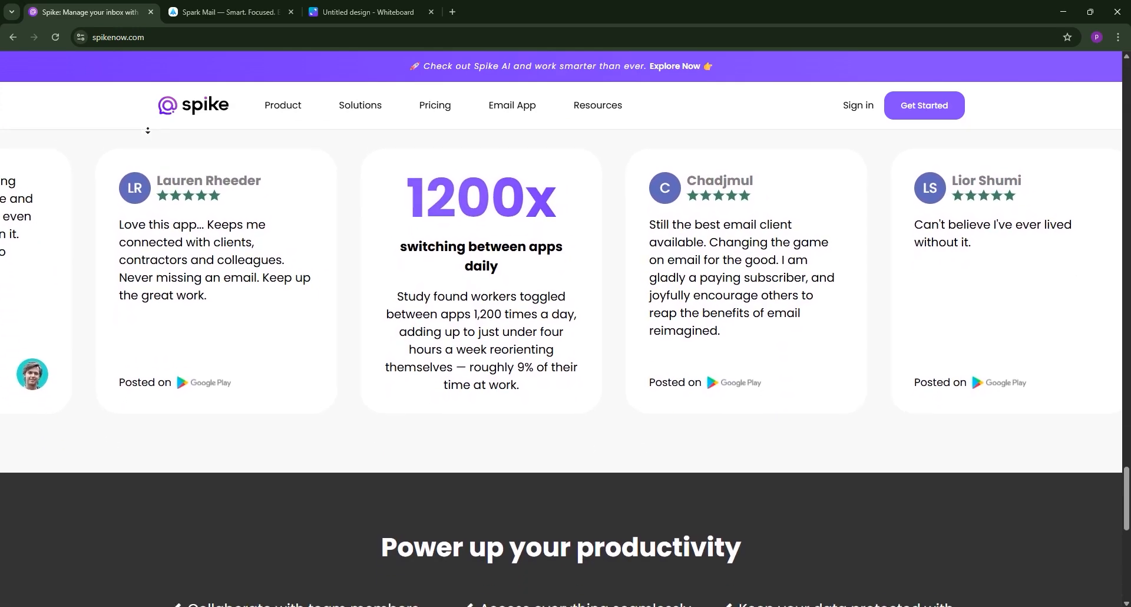
{"action": "scroll", "scroll_direction": "down", "scroll_amount": 3}
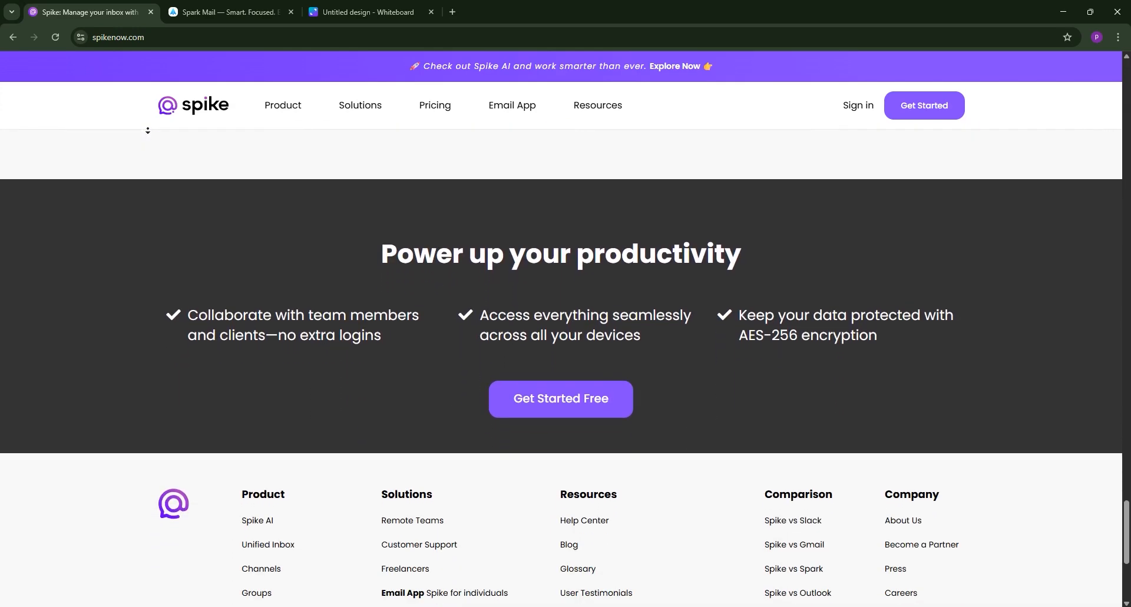
{"action": "scroll", "scroll_direction": "down", "scroll_amount": 3}
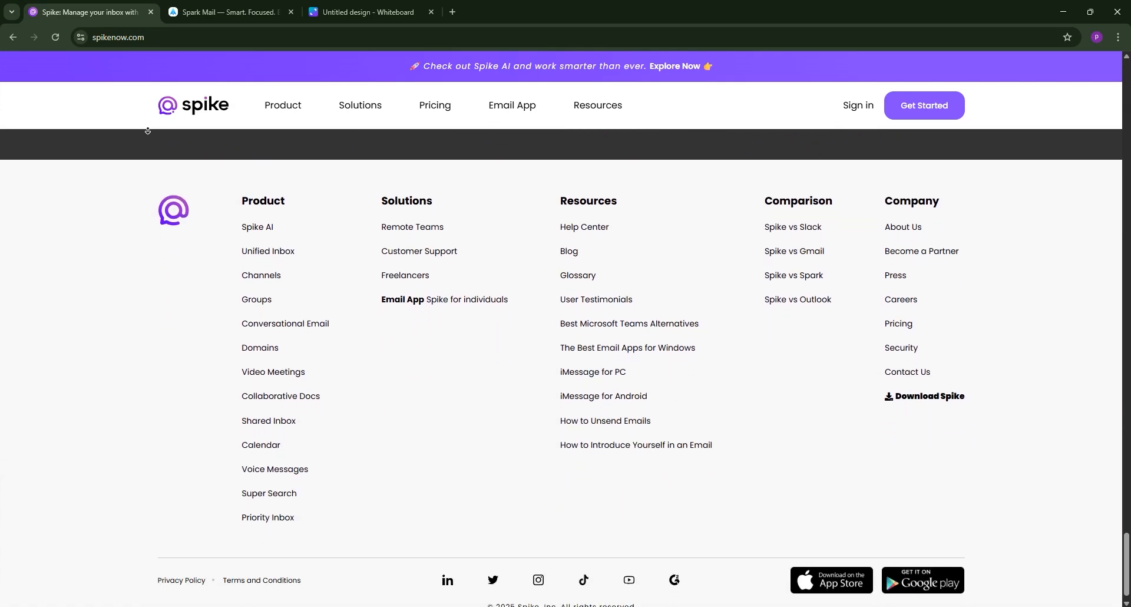
{"action": "left_click", "coordinate": [229, 11]}
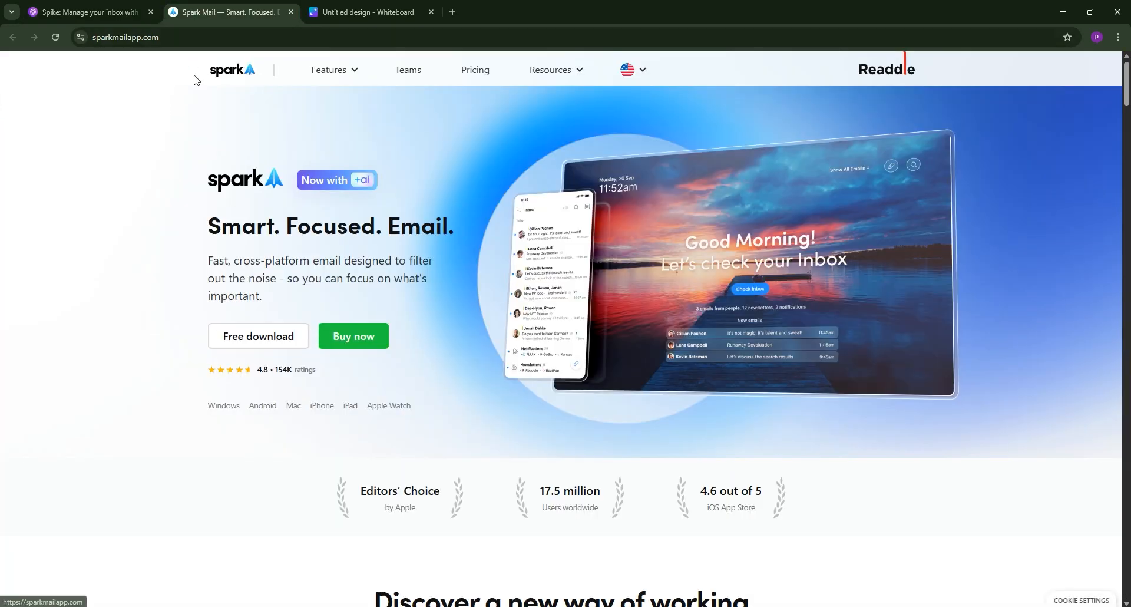
Scroll sparkmailapp.com to its footer, then switch to the 'Untitled design - Whiteboard' Canva tab
{"action": "scroll", "scroll_direction": "down", "scroll_amount": 3}
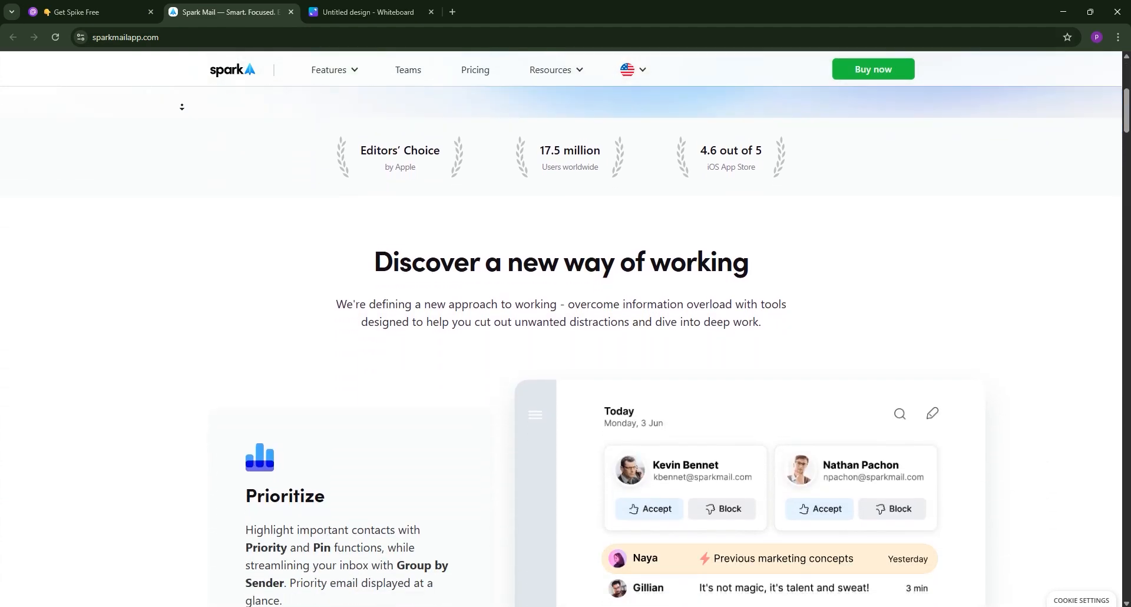
{"action": "scroll", "scroll_direction": "down", "scroll_amount": 3}
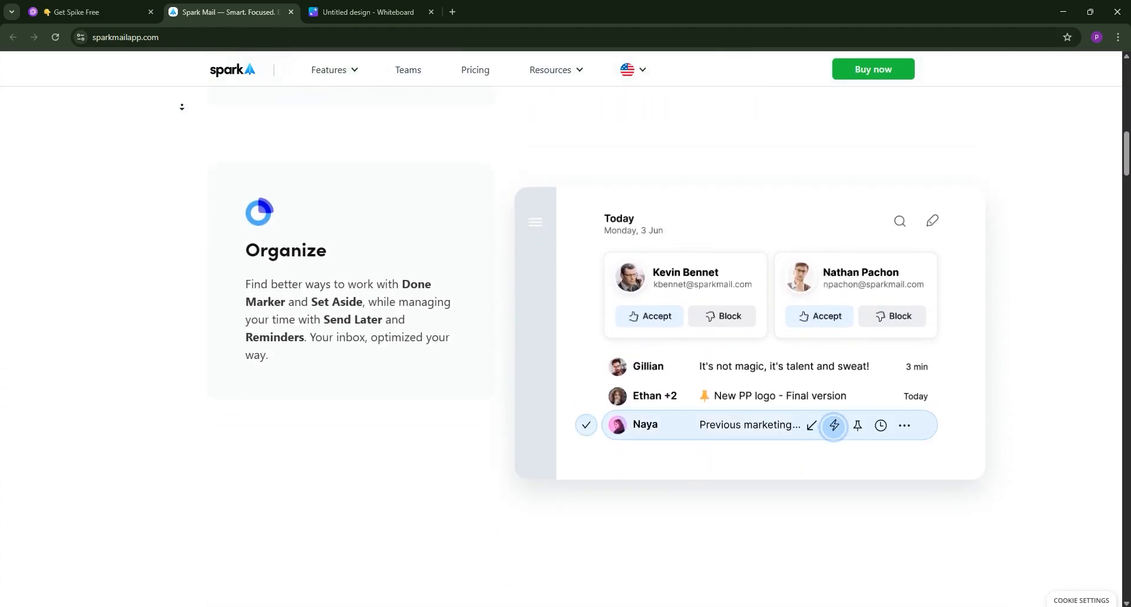
{"action": "scroll", "scroll_direction": "down", "scroll_amount": 3}
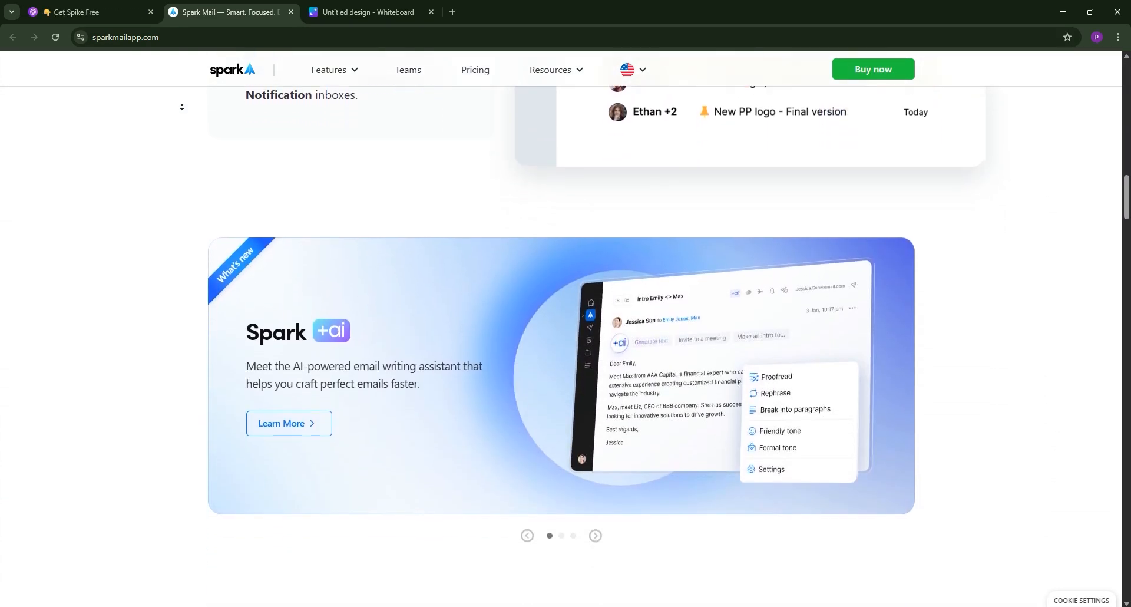
{"action": "scroll", "scroll_direction": "down", "scroll_amount": 3}
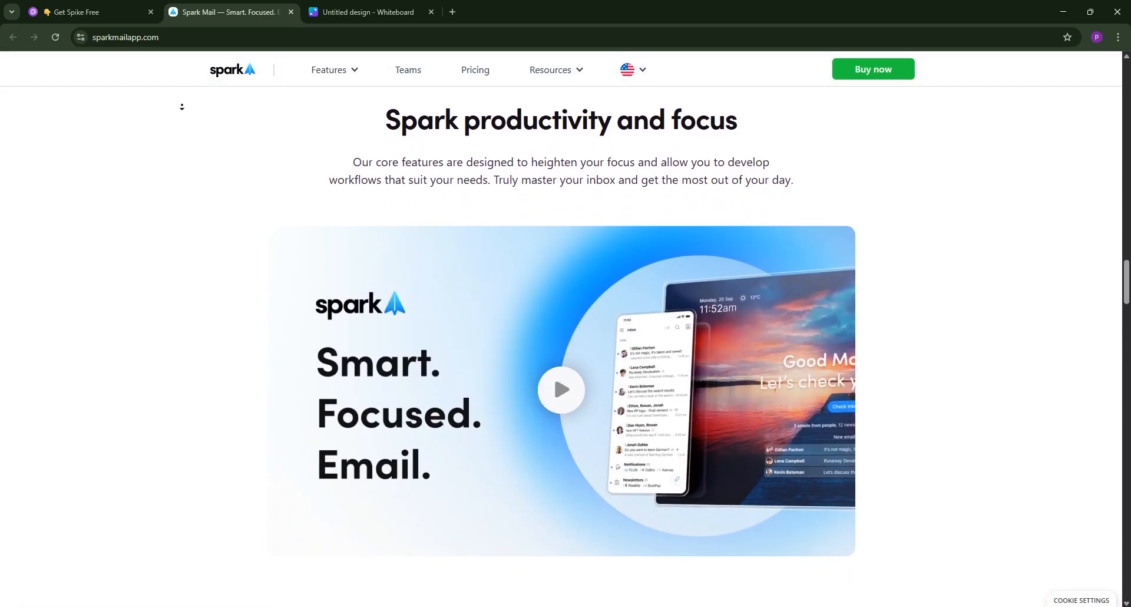
{"action": "scroll", "scroll_direction": "down", "scroll_amount": 3}
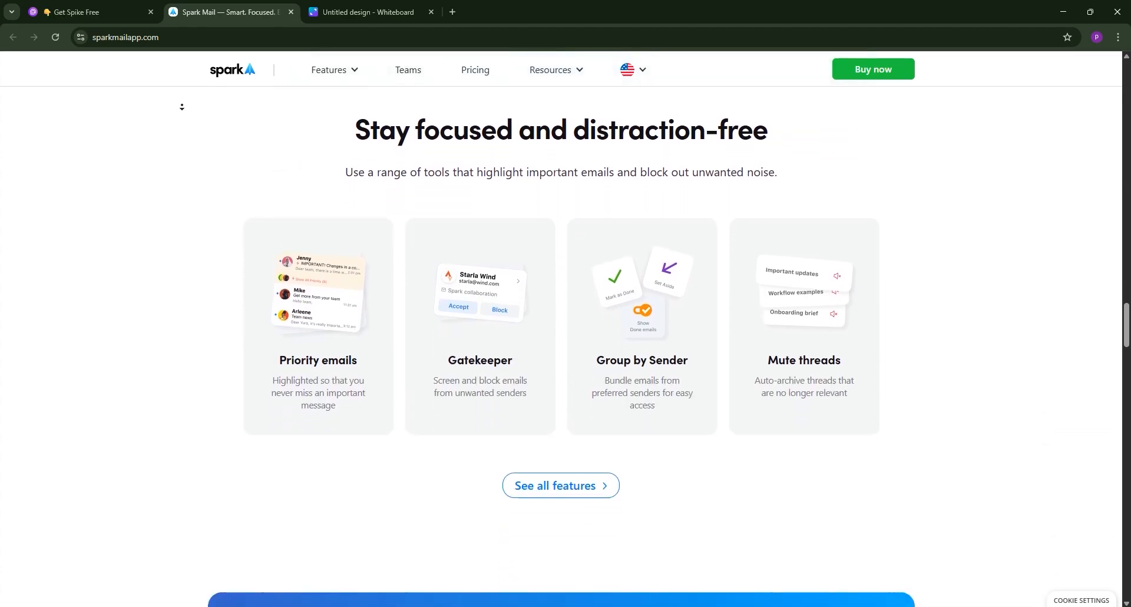
{"action": "scroll", "scroll_direction": "down", "scroll_amount": 3}
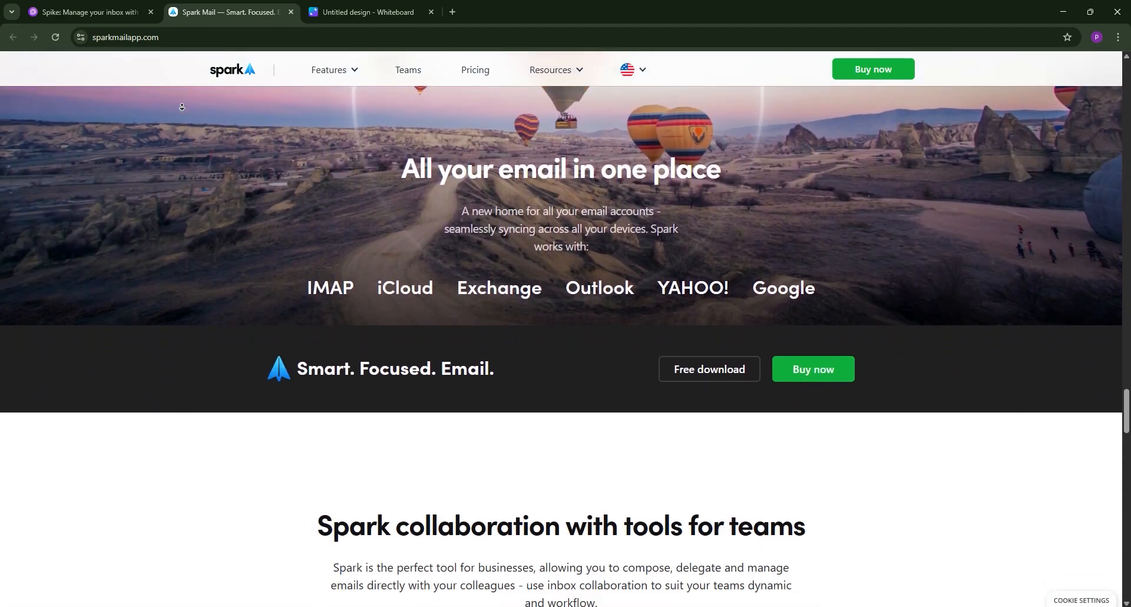
{"action": "scroll", "scroll_direction": "down", "scroll_amount": 3}
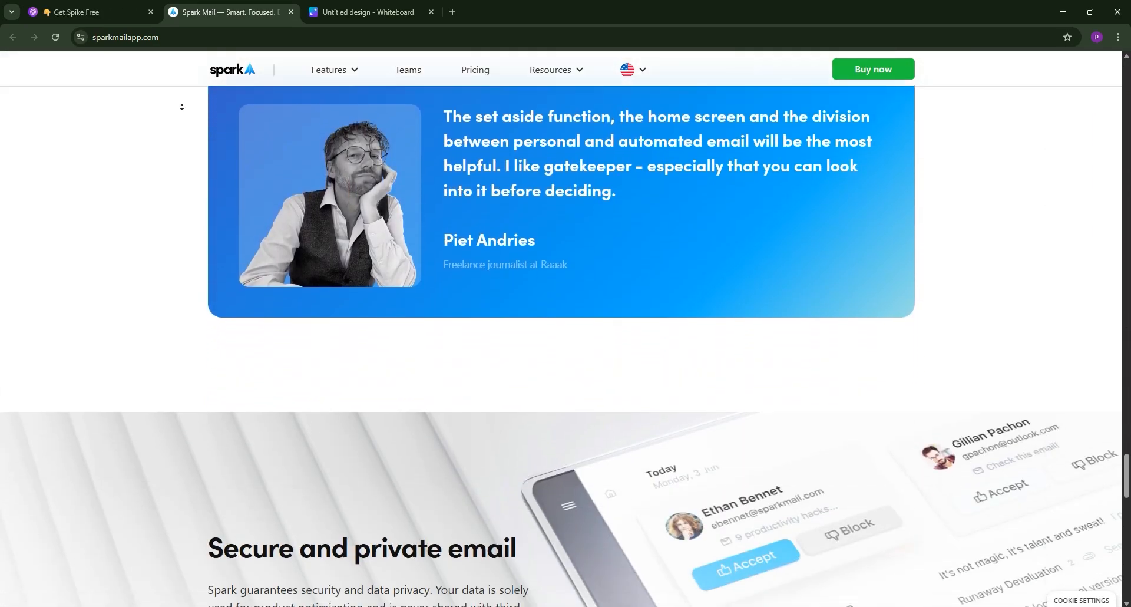
{"action": "scroll", "scroll_direction": "down", "scroll_amount": 3}
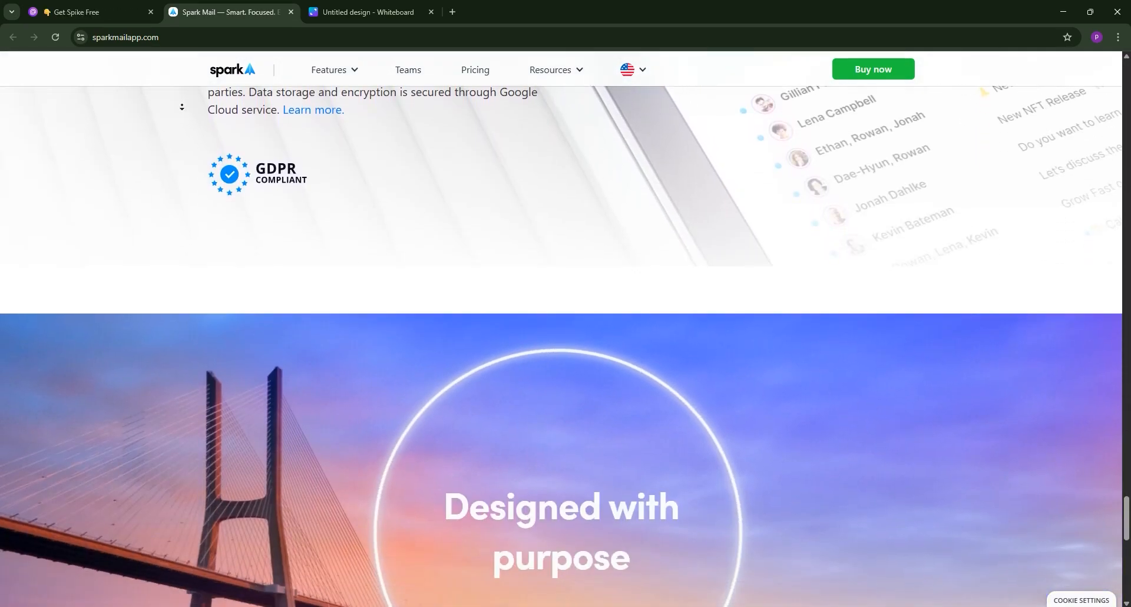
{"action": "scroll", "scroll_direction": "down", "scroll_amount": 3}
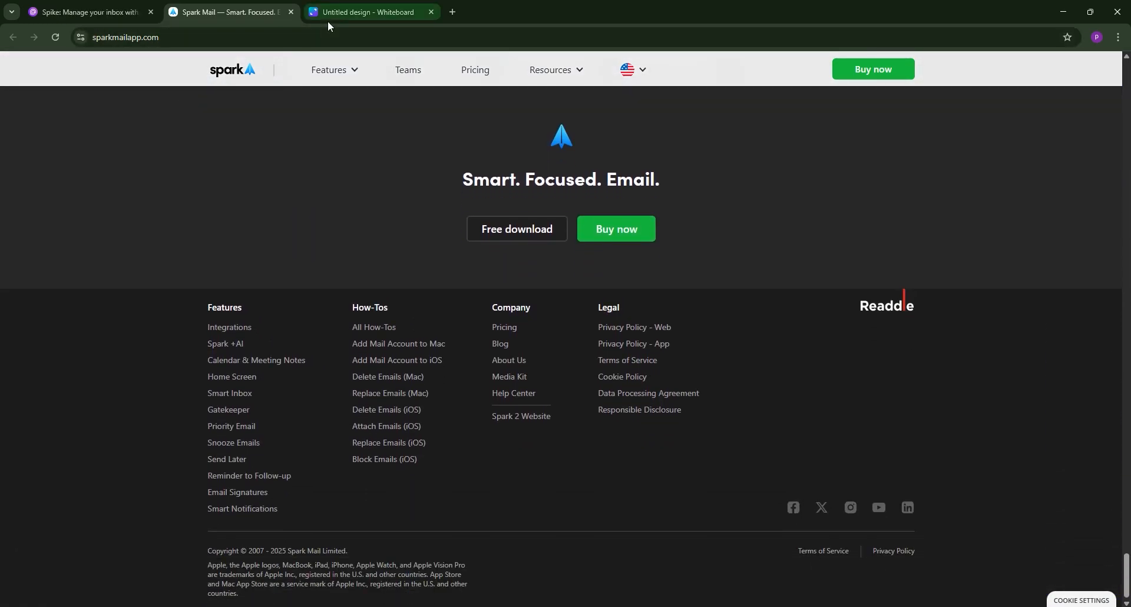
{"action": "left_click", "coordinate": [367, 11]}
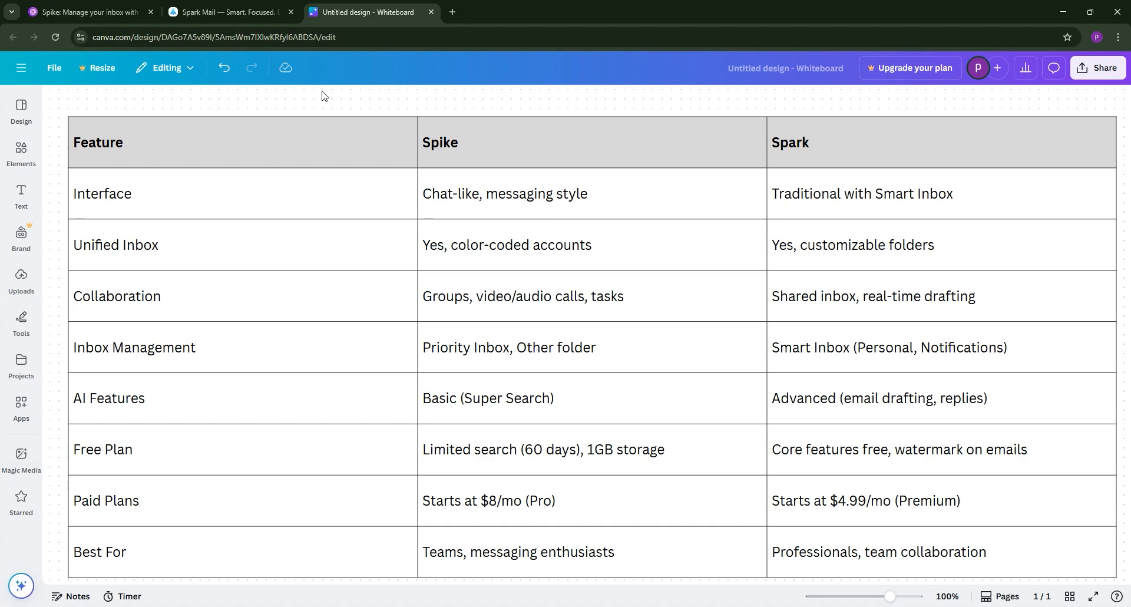